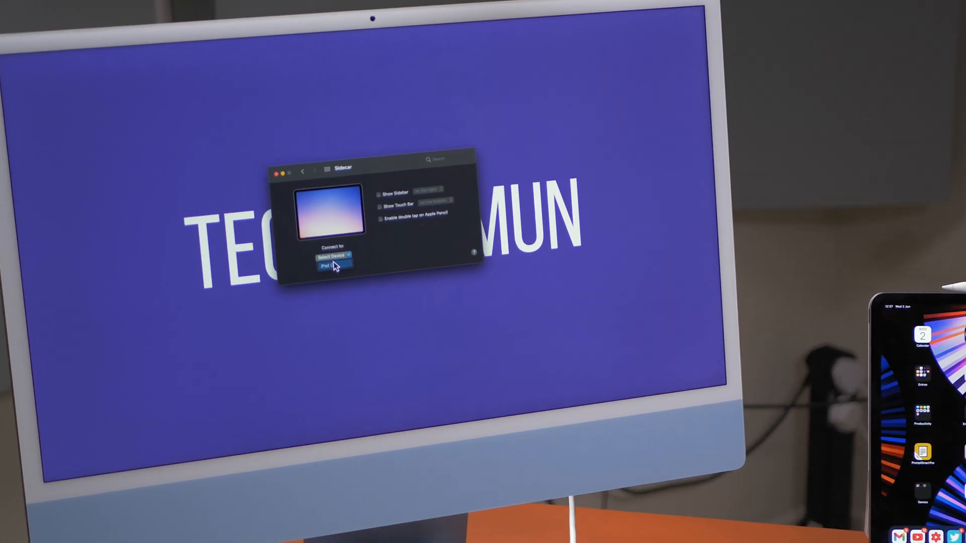
- Choose the iPad from Sidecar's Connect to menu to extend the Mac display
left_click(334, 265)
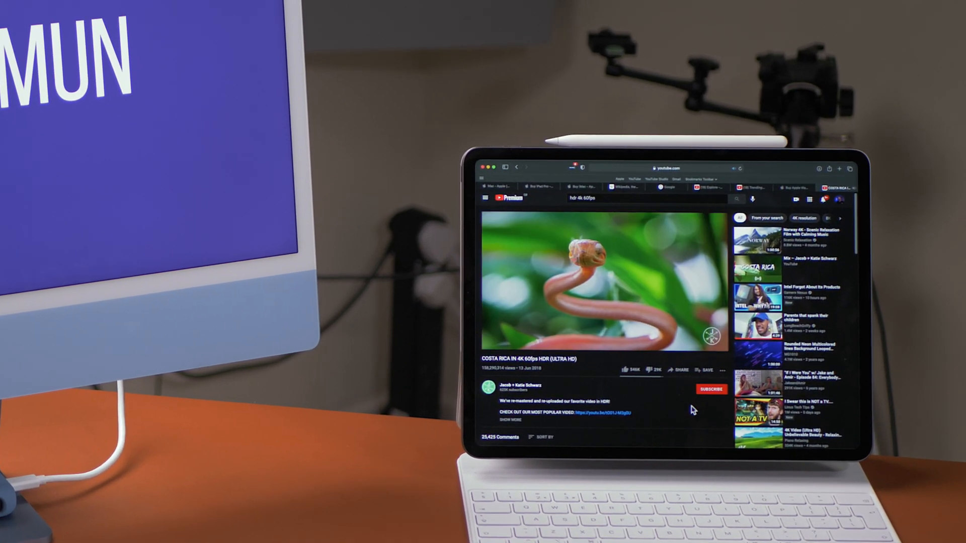
mouse_move(667, 426)
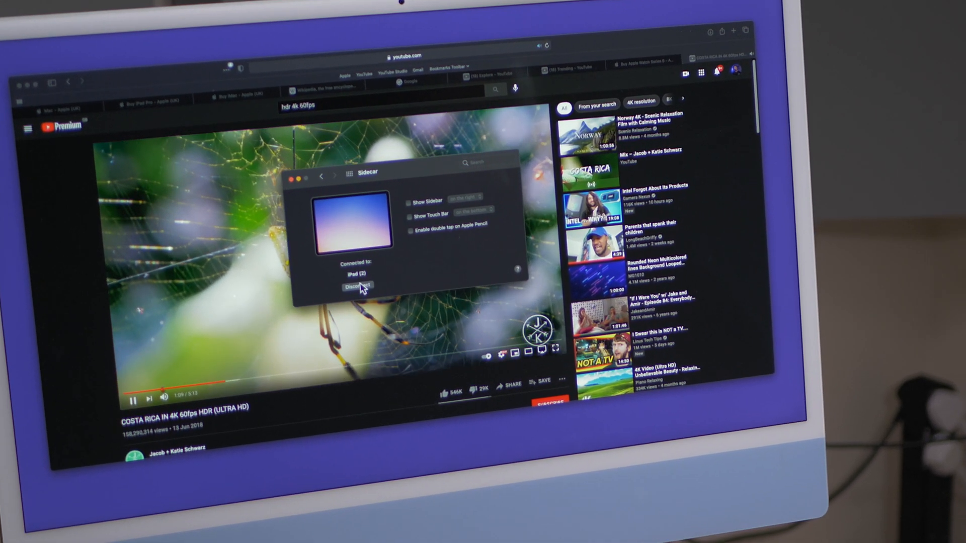
- Disconnect the iPad from Sidecar so the Safari video window returns to the Mac
left_click(357, 285)
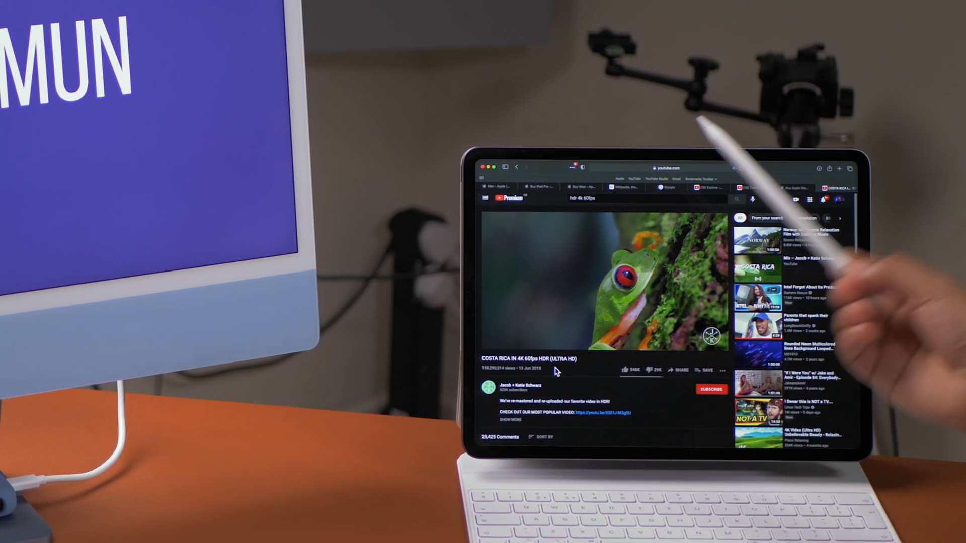
left_click(801, 186)
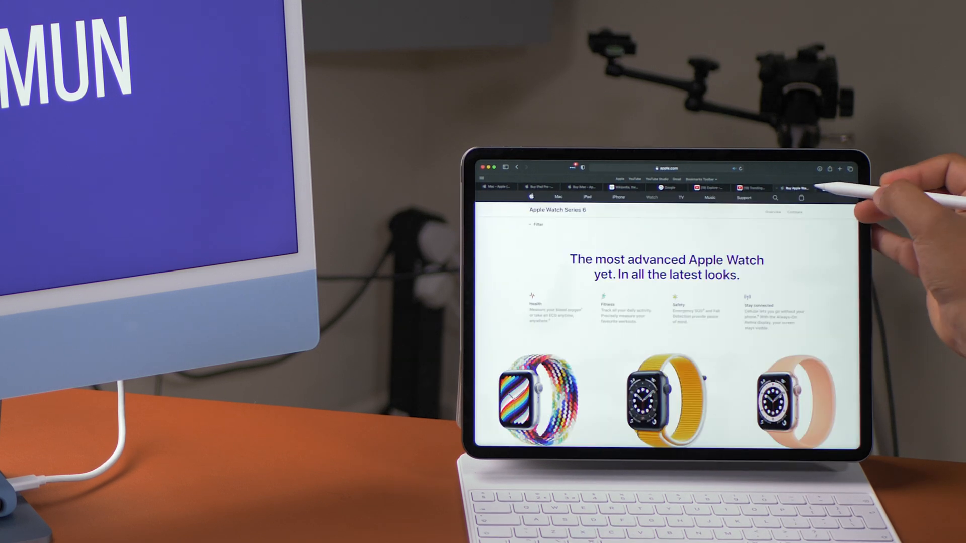
left_click(750, 187)
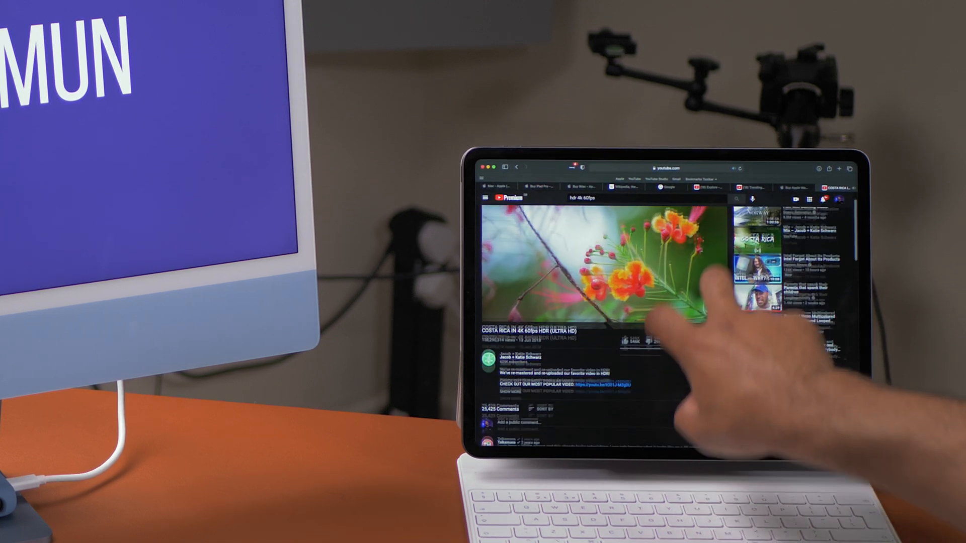
scroll("down", 3)
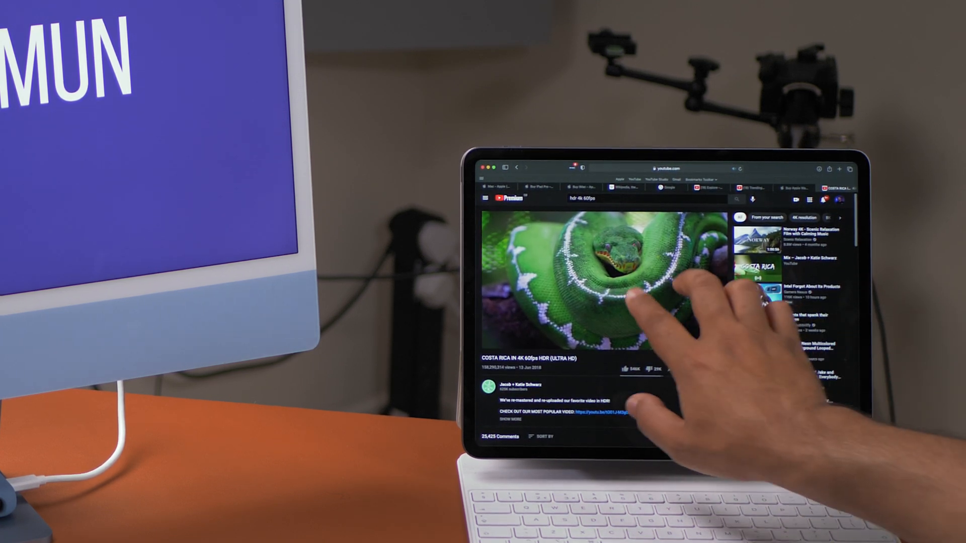
scroll("down", 3)
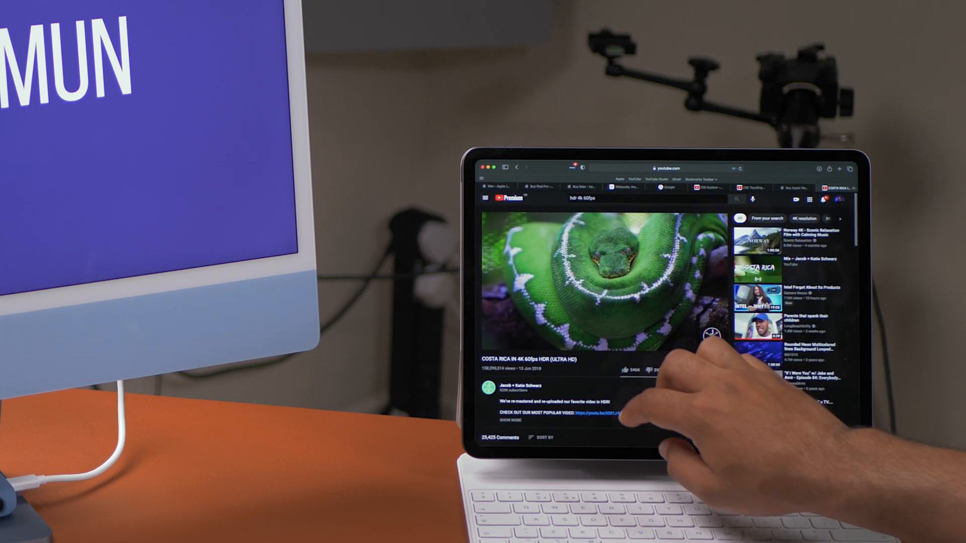
scroll("down", 3)
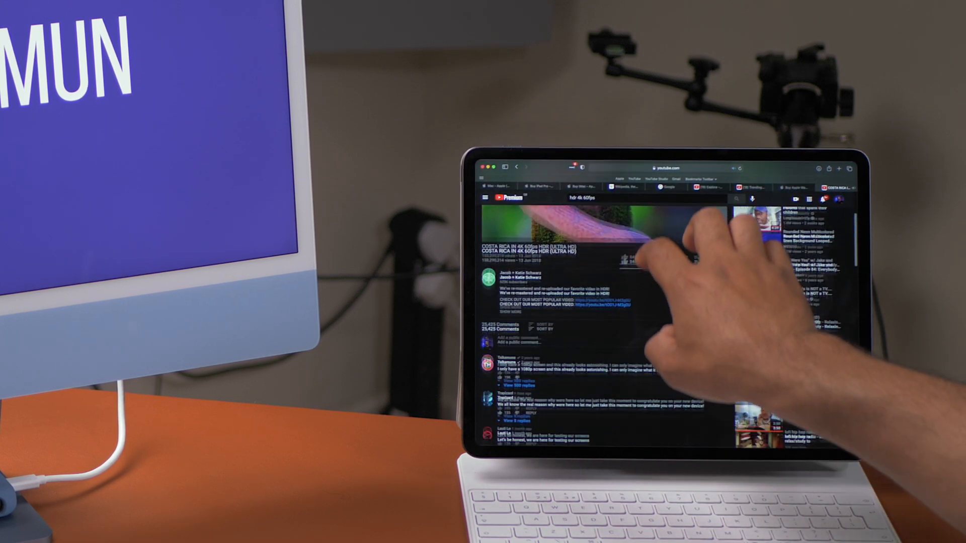
scroll("down", 3)
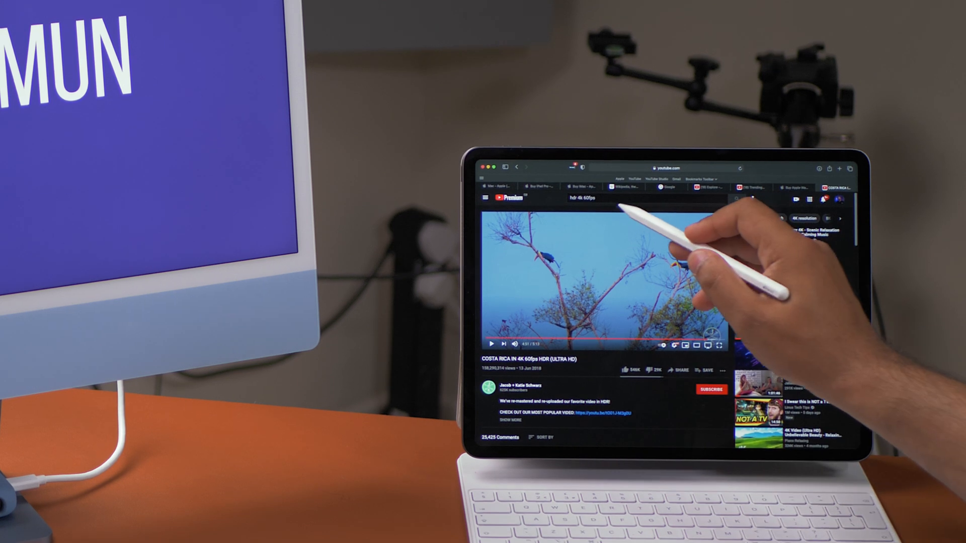
- Type 'jhbjhhv' after 'hdr 4k 60fps' in the YouTube search box, then delete one character
left_click(622, 198)
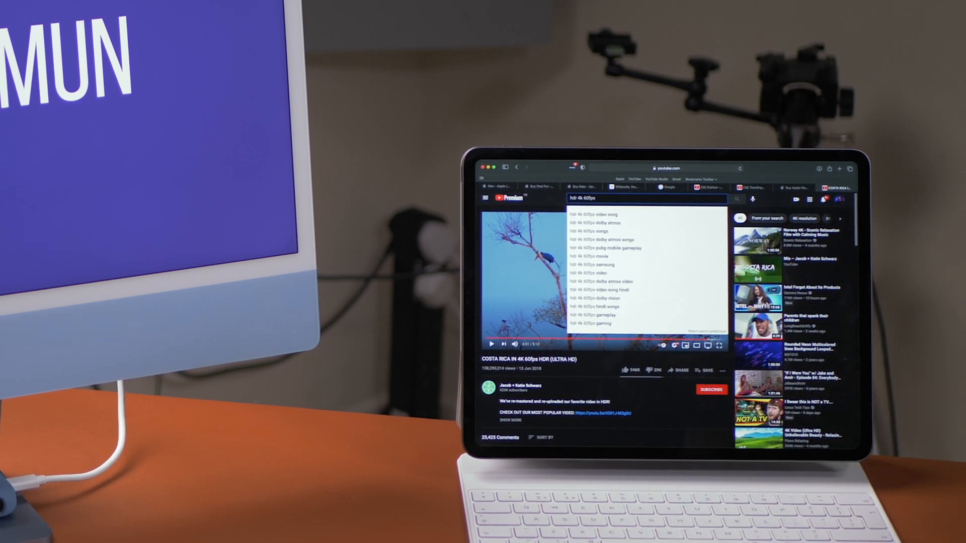
type("jhbjhhv")
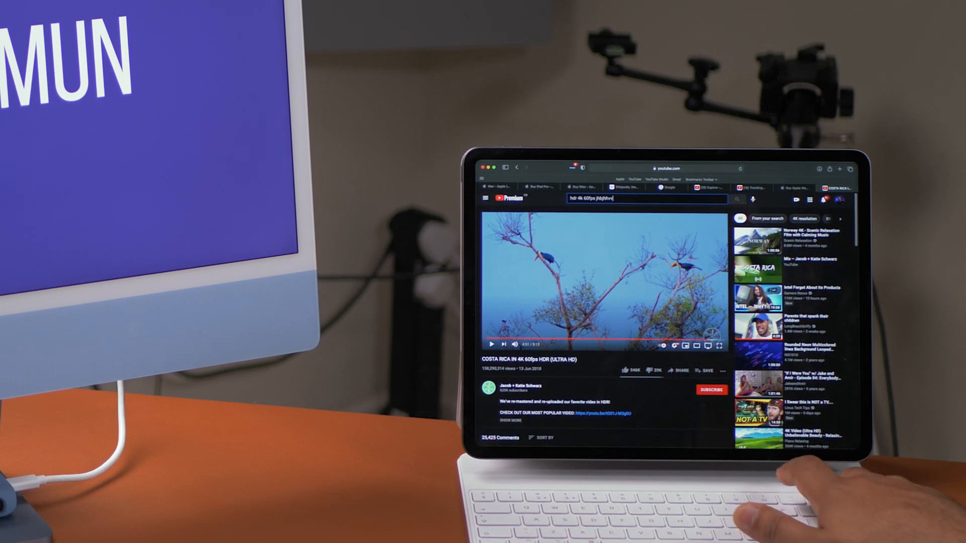
key("backspace")
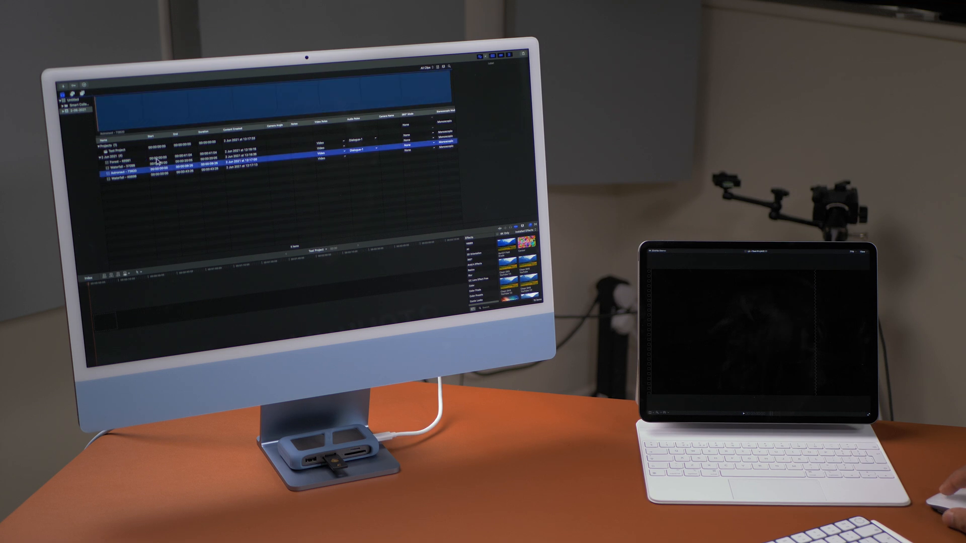
left_click(160, 177)
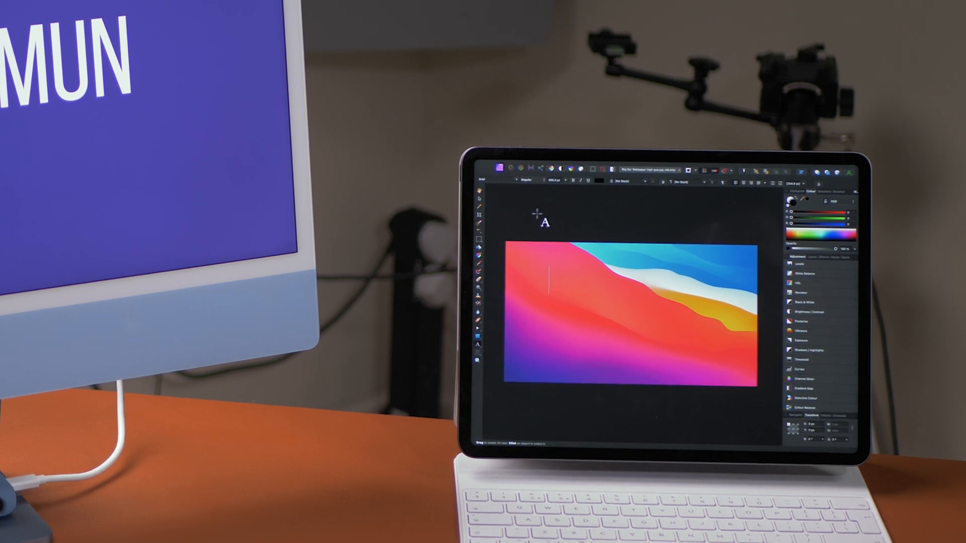
- Type test characters, replace them with 'Apple SideCar', and fix spacing between Side and Car
type("jhdsgvfjhsh")
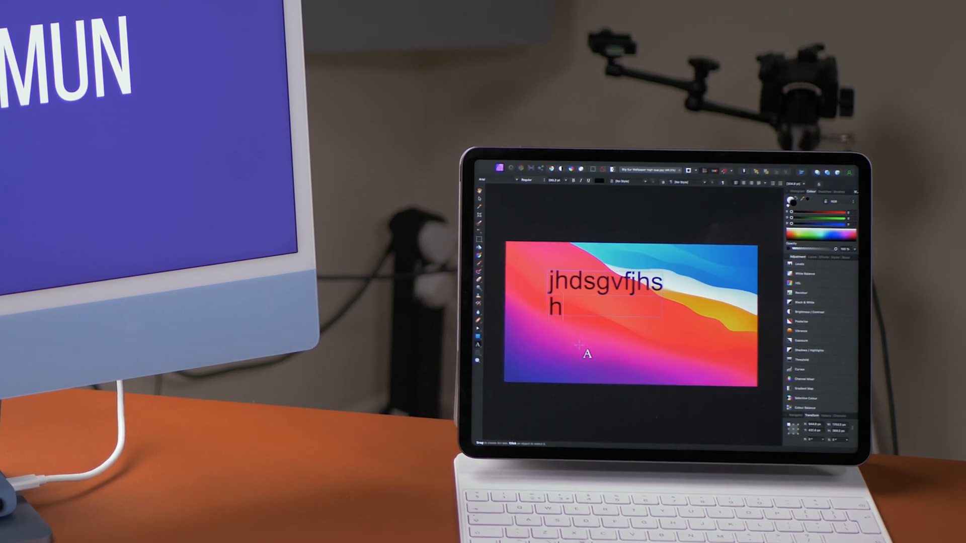
type("sd,kvhb")
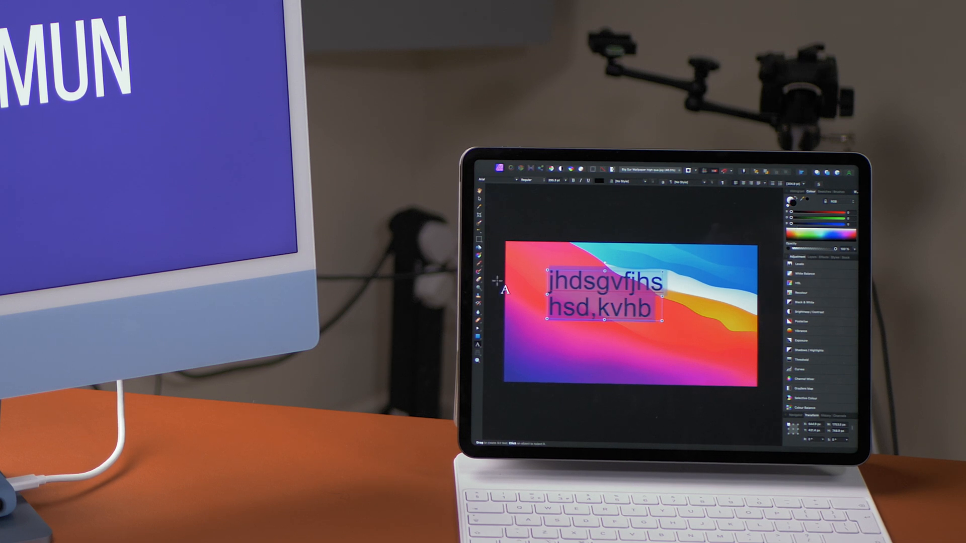
type("Apple")
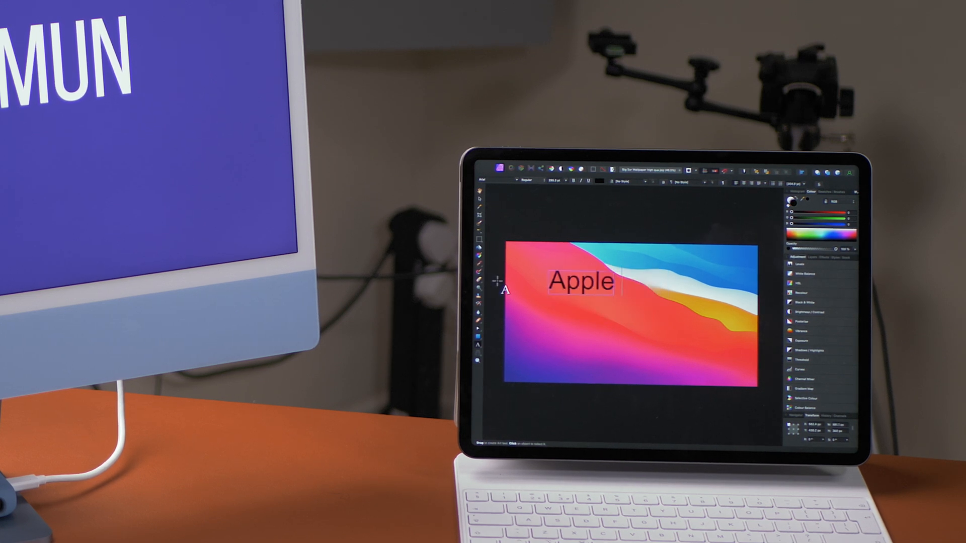
type("Side Car")
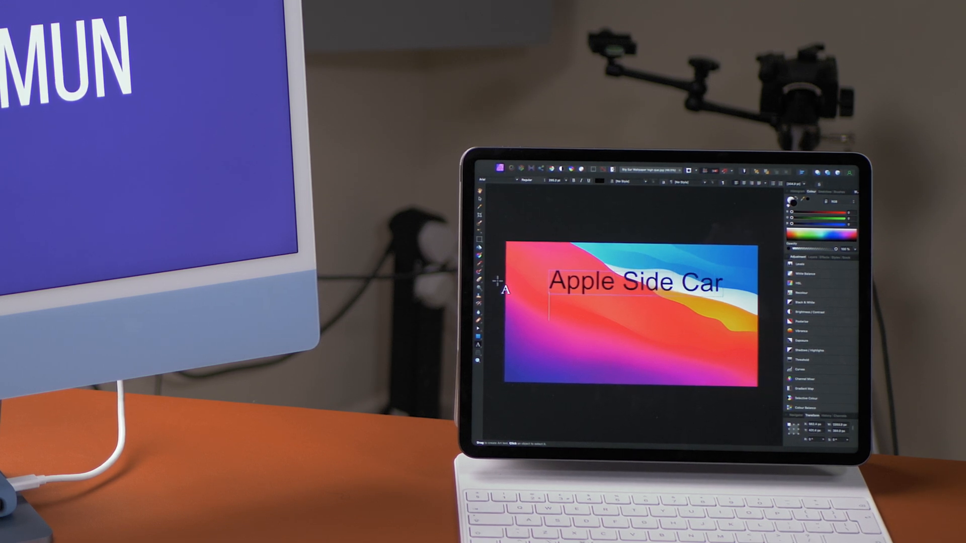
left_click(634, 282)
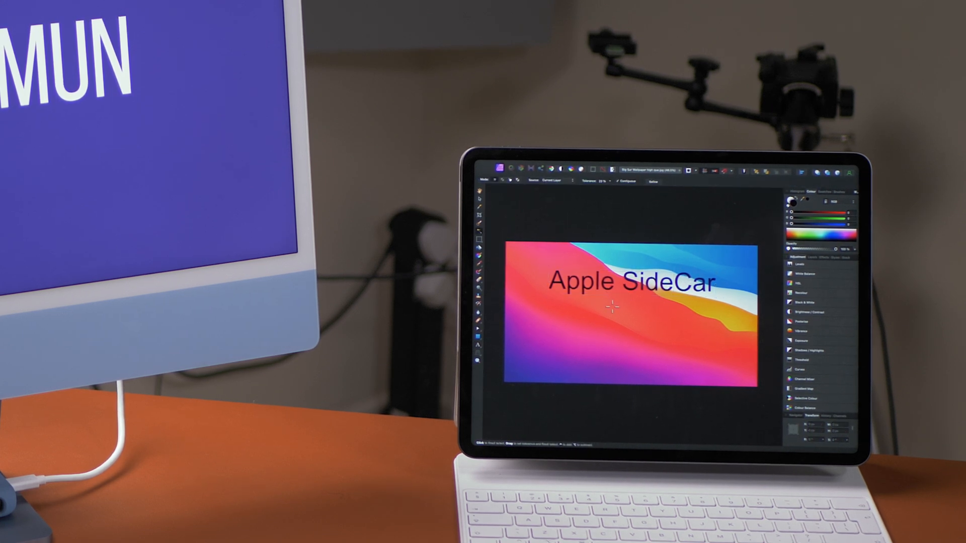
mouse_move(482, 208)
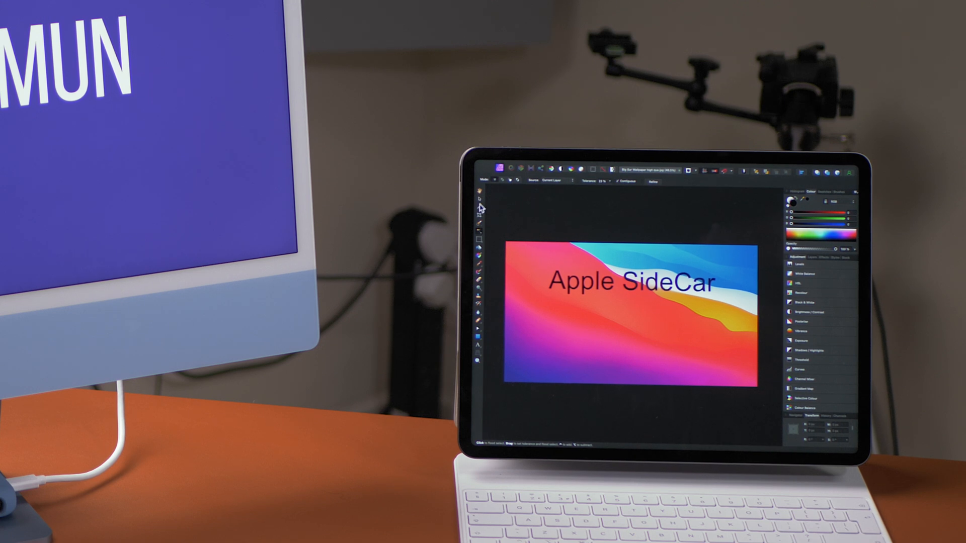
- Add Brightness/Contrast and Curves adjustments, dragging the tone curve down slightly
left_click(478, 231)
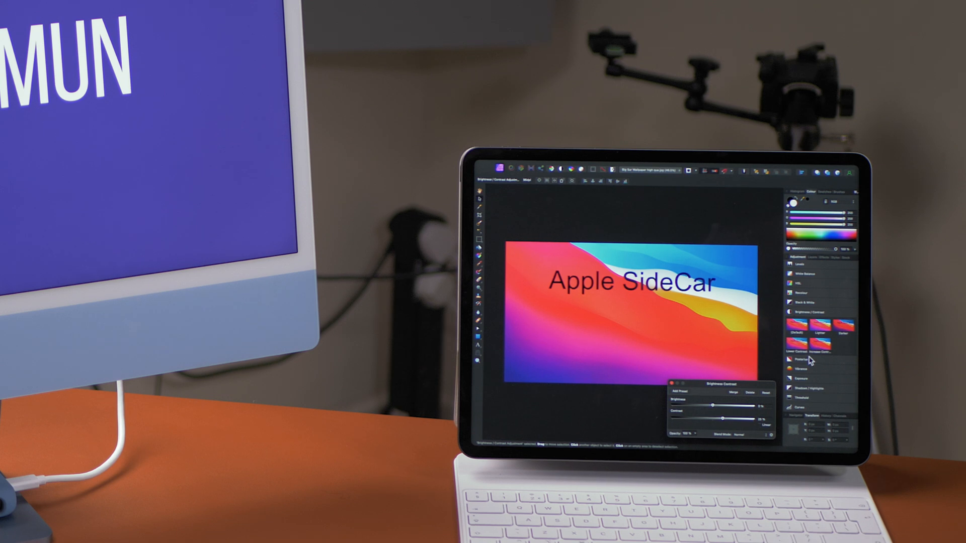
left_click(789, 350)
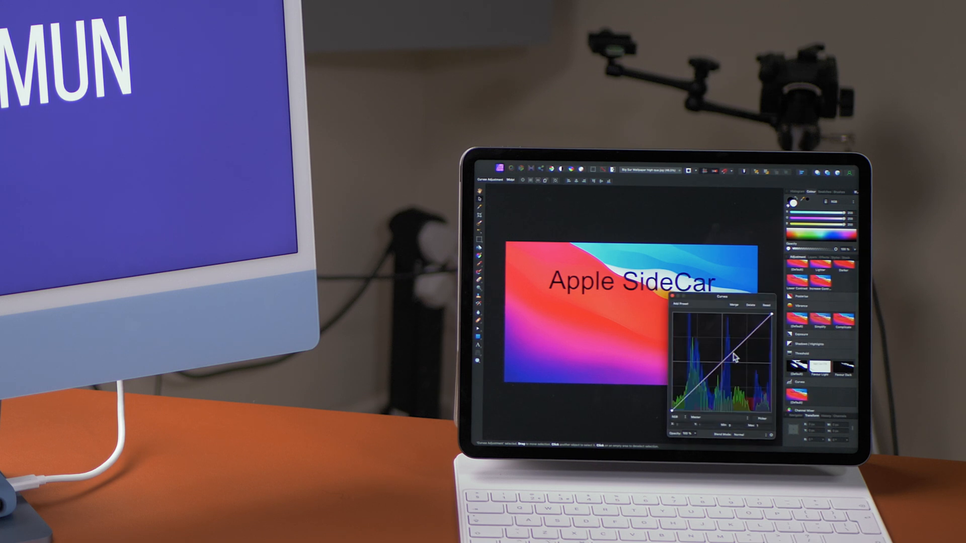
left_click_drag(722, 365, 694, 381)
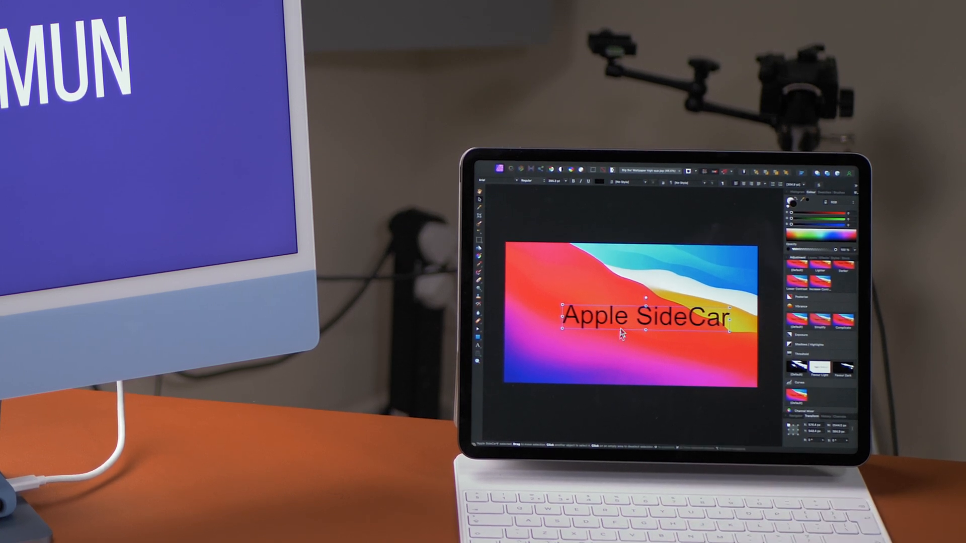
- Replace the title's wording with the test text 'jdfoghl'
type("jdfoghl")
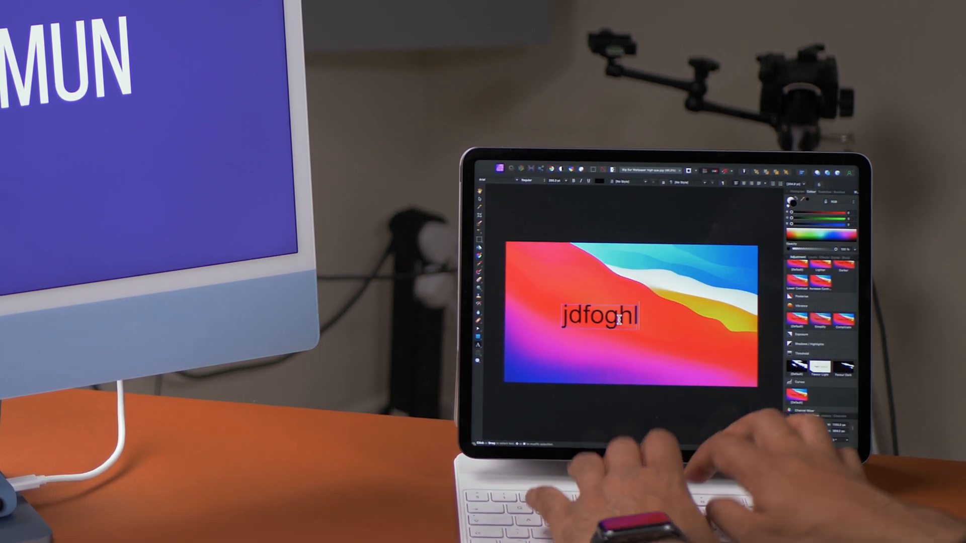